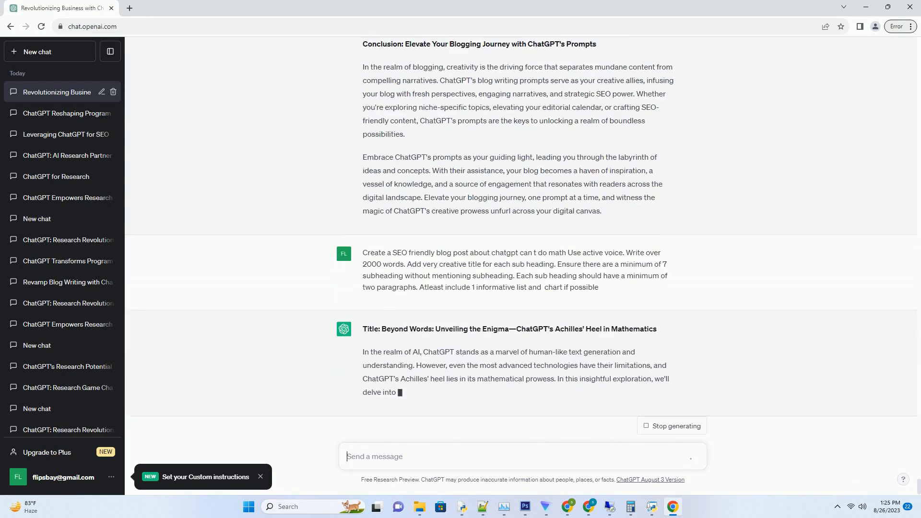
Follow the blog post as it generates, scrolling down until the Conclusion section appears
scroll("down", 3)
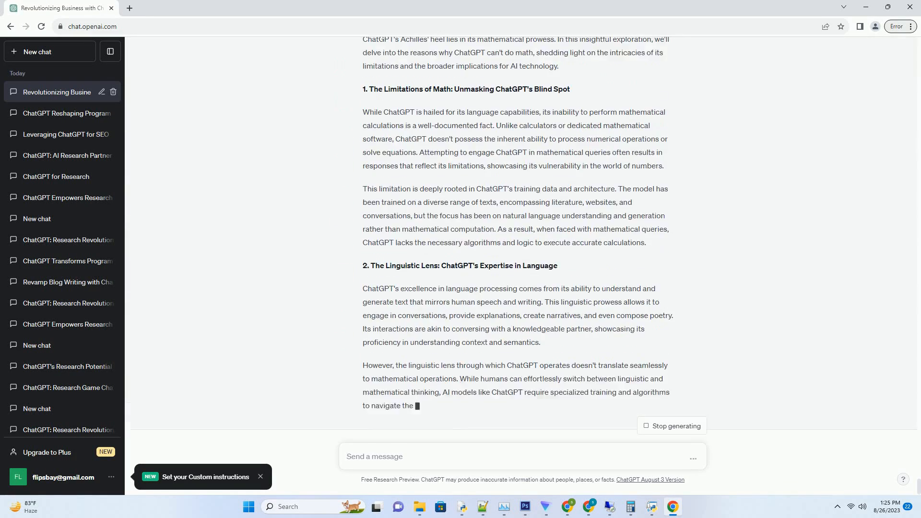
scroll("down", 3)
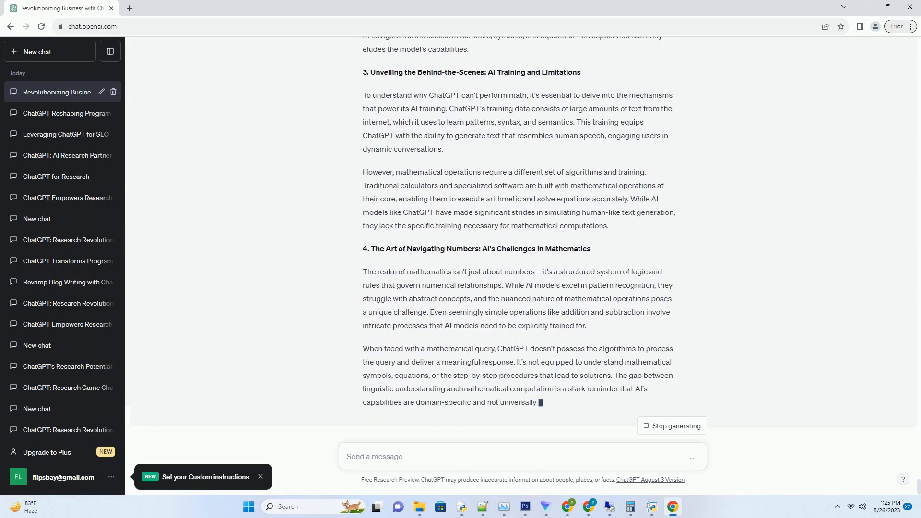
scroll("down", 3)
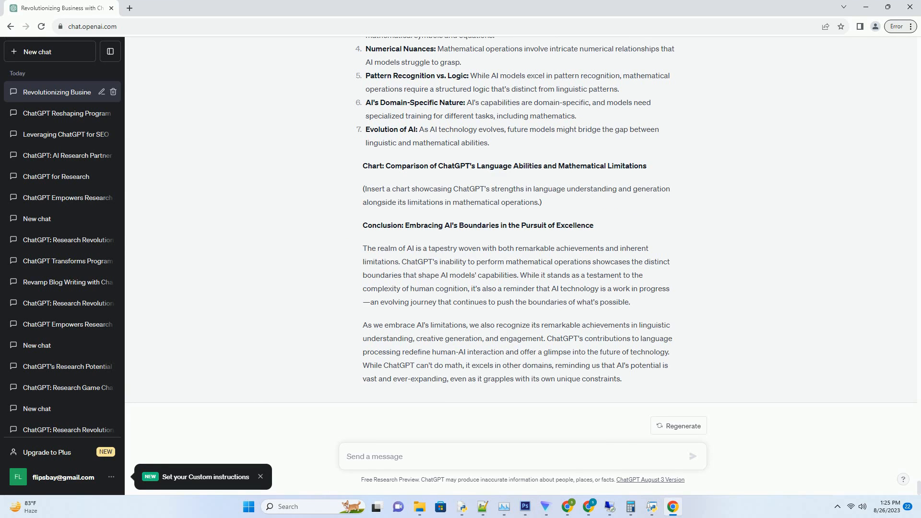
left_click(521, 456)
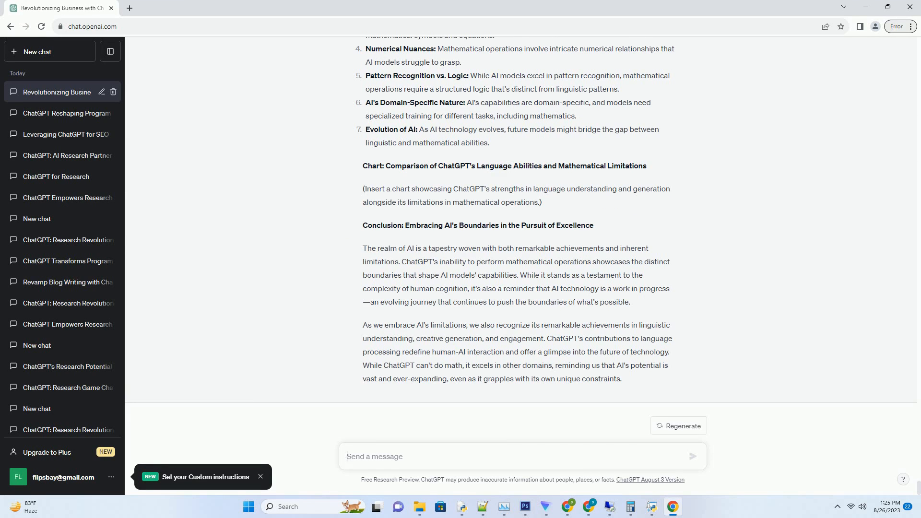